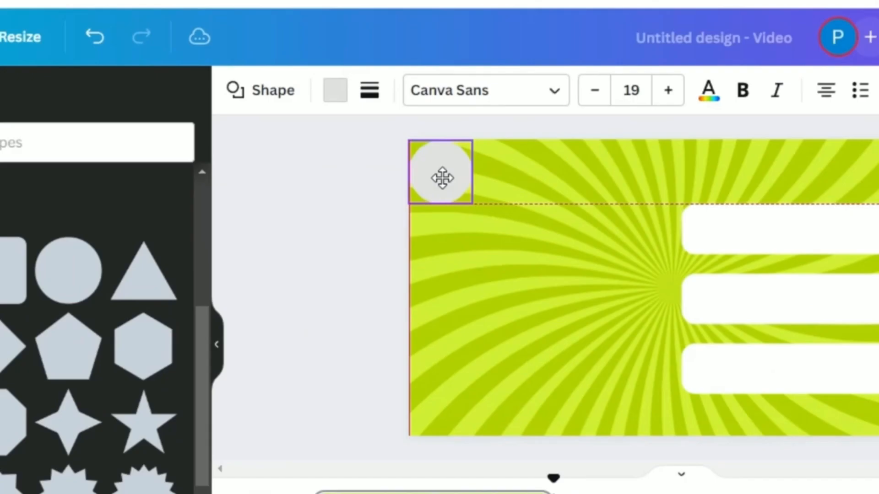
- Place the small grey circle shape in the top-left corner of the green sunburst design
click(441, 177)
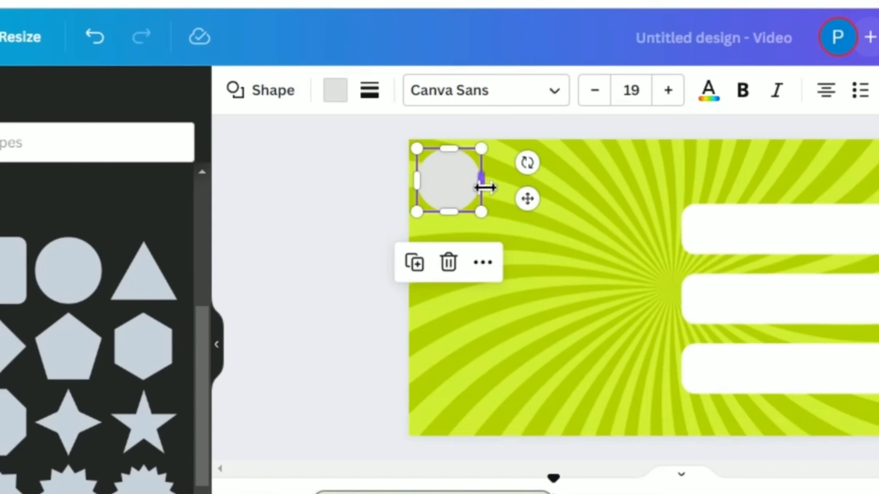